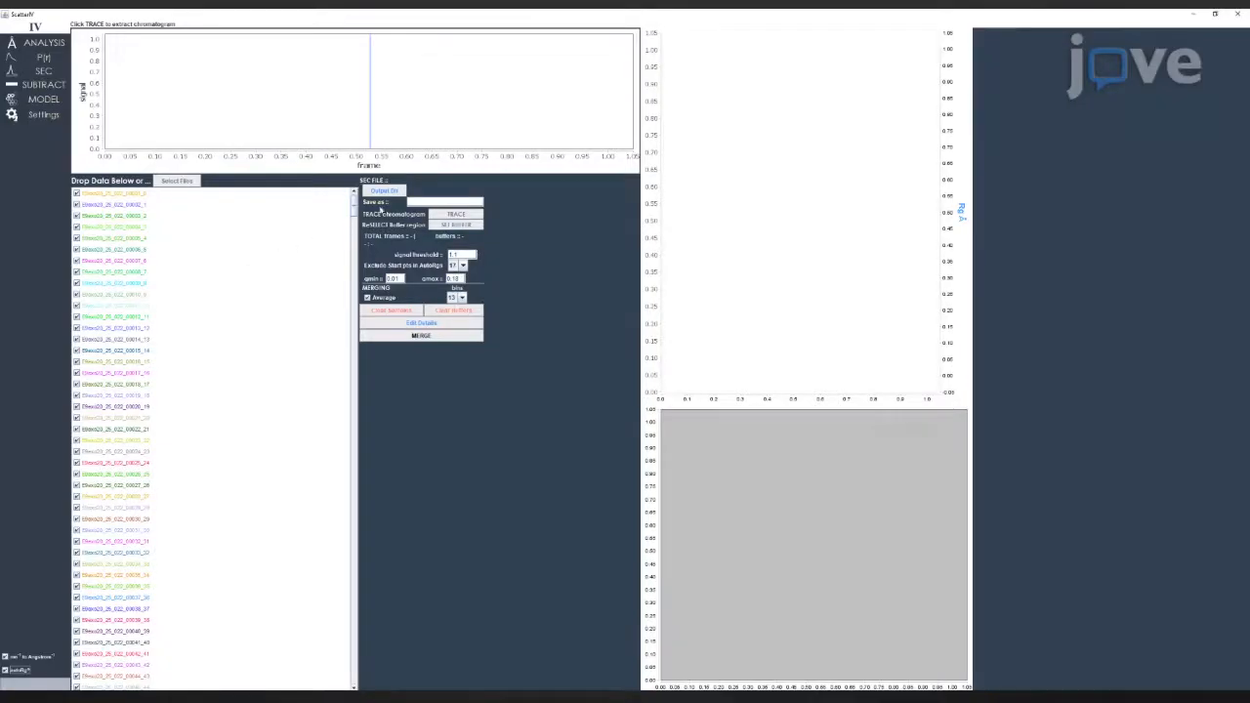
- Select the output directory for the SEC results and confirm it in the Select Directory dialog
{"action": "left_click", "coordinate": [383, 191]}
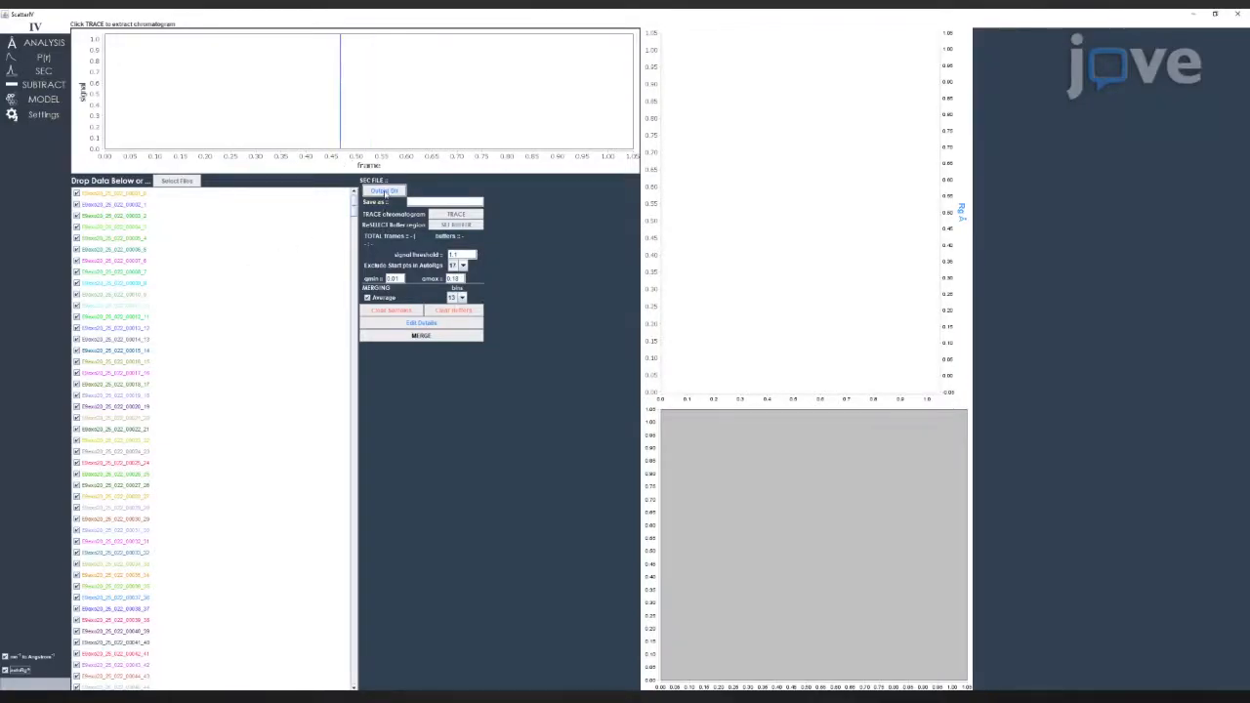
{"action": "left_click", "coordinate": [383, 191]}
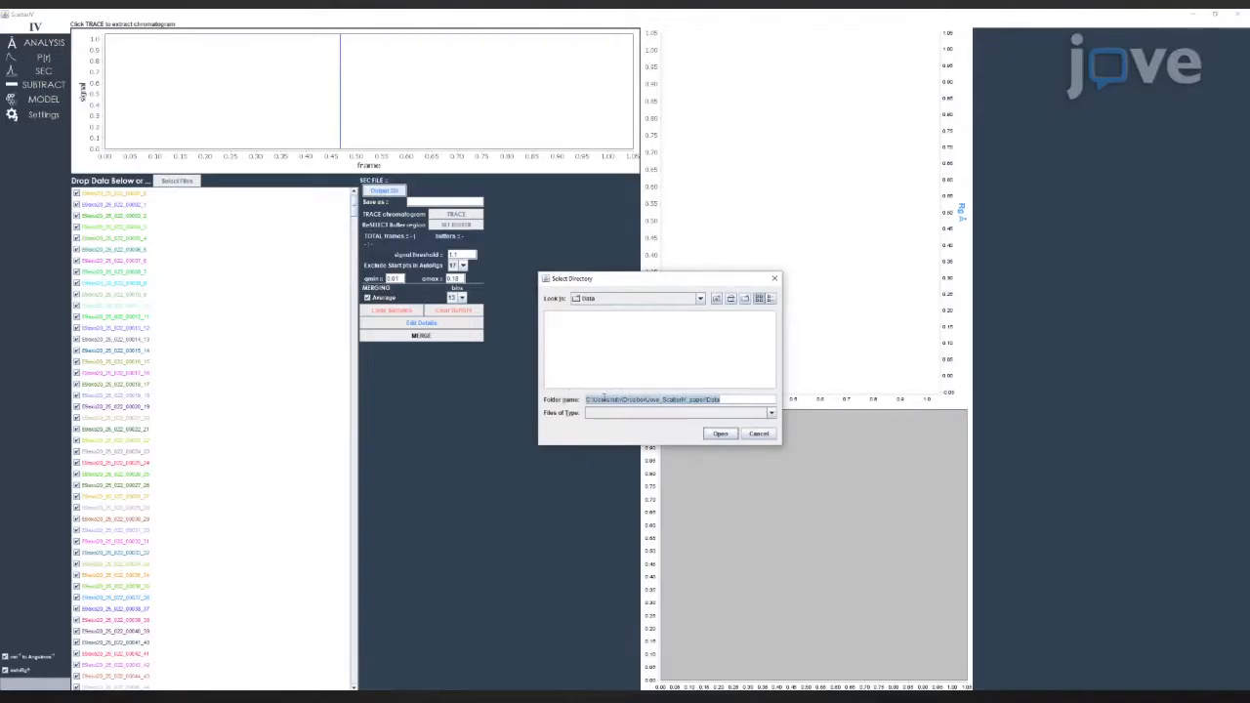
{"action": "left_click", "coordinate": [719, 434]}
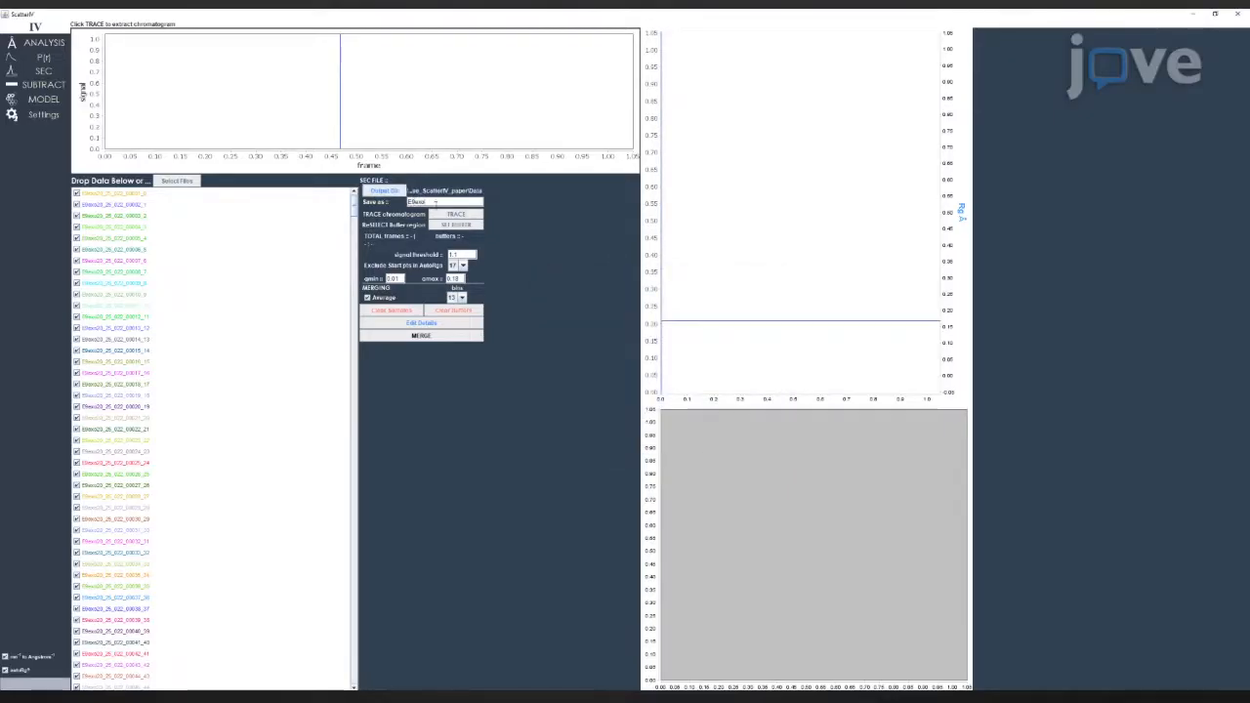
- Build the chromatogram with TRACE, then enter the sample and experiment details and update them
{"action": "left_click", "coordinate": [457, 213]}
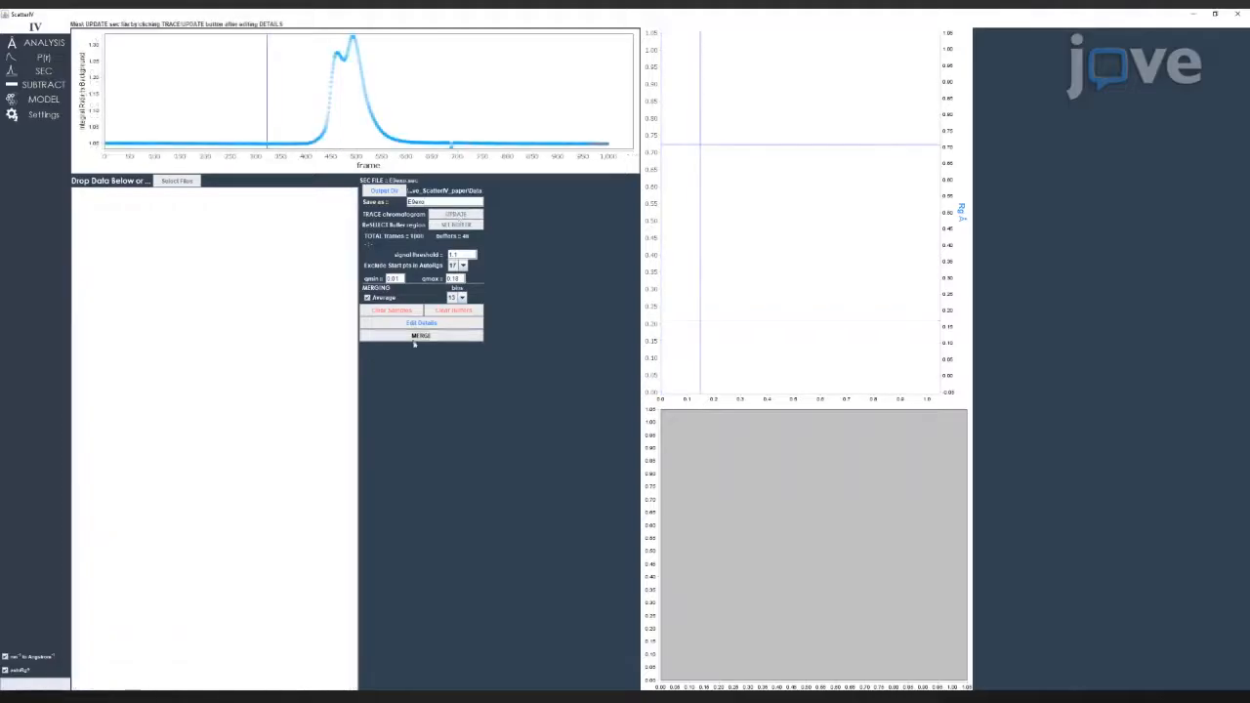
{"action": "left_click", "coordinate": [422, 322]}
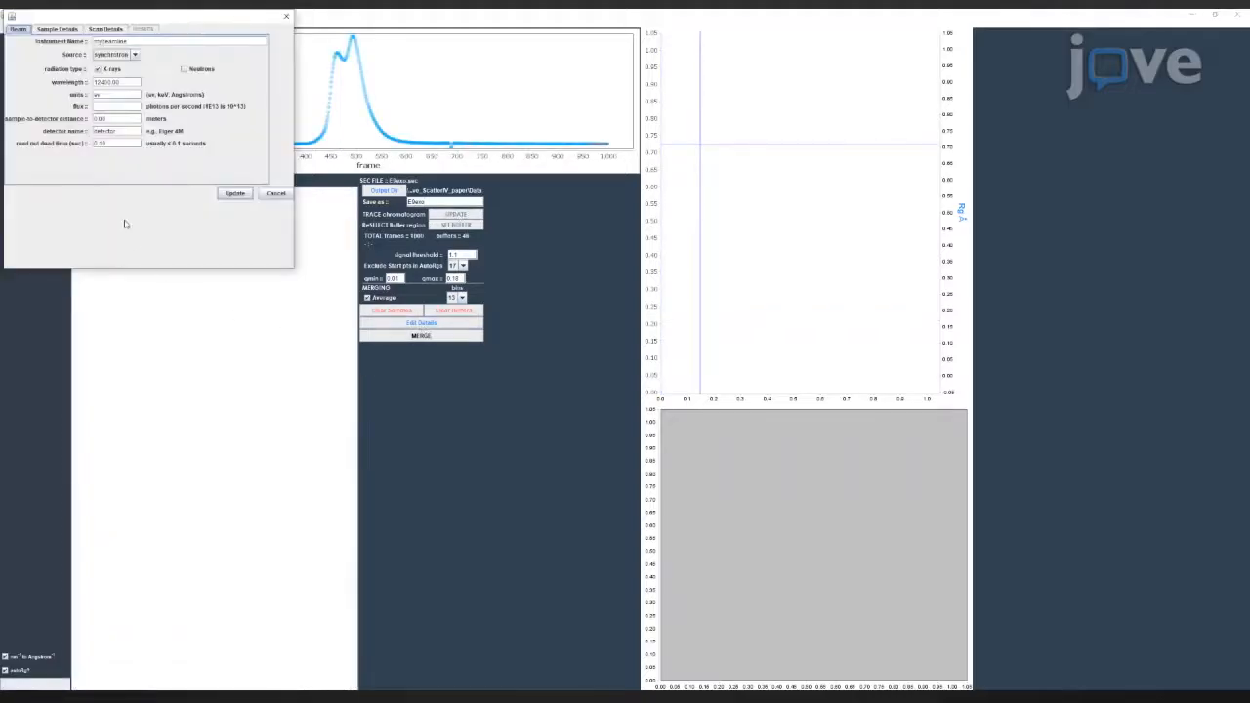
{"action": "left_click", "coordinate": [105, 29]}
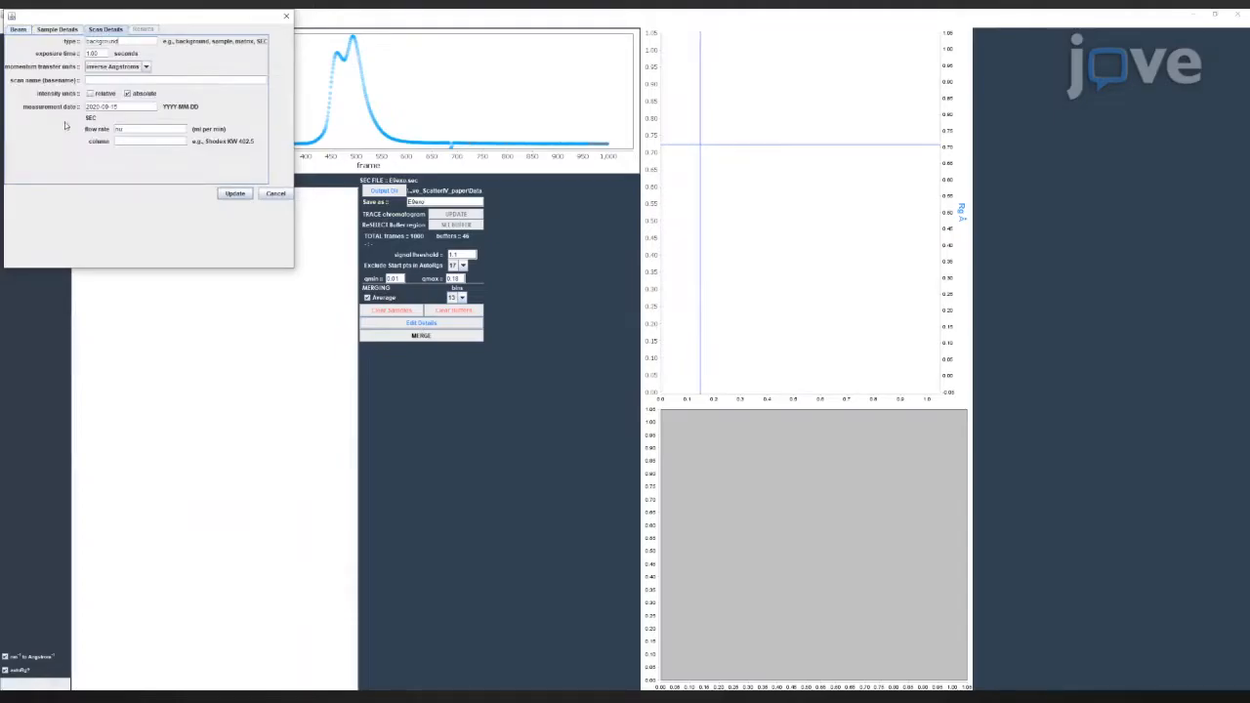
{"action": "left_click", "coordinate": [276, 193]}
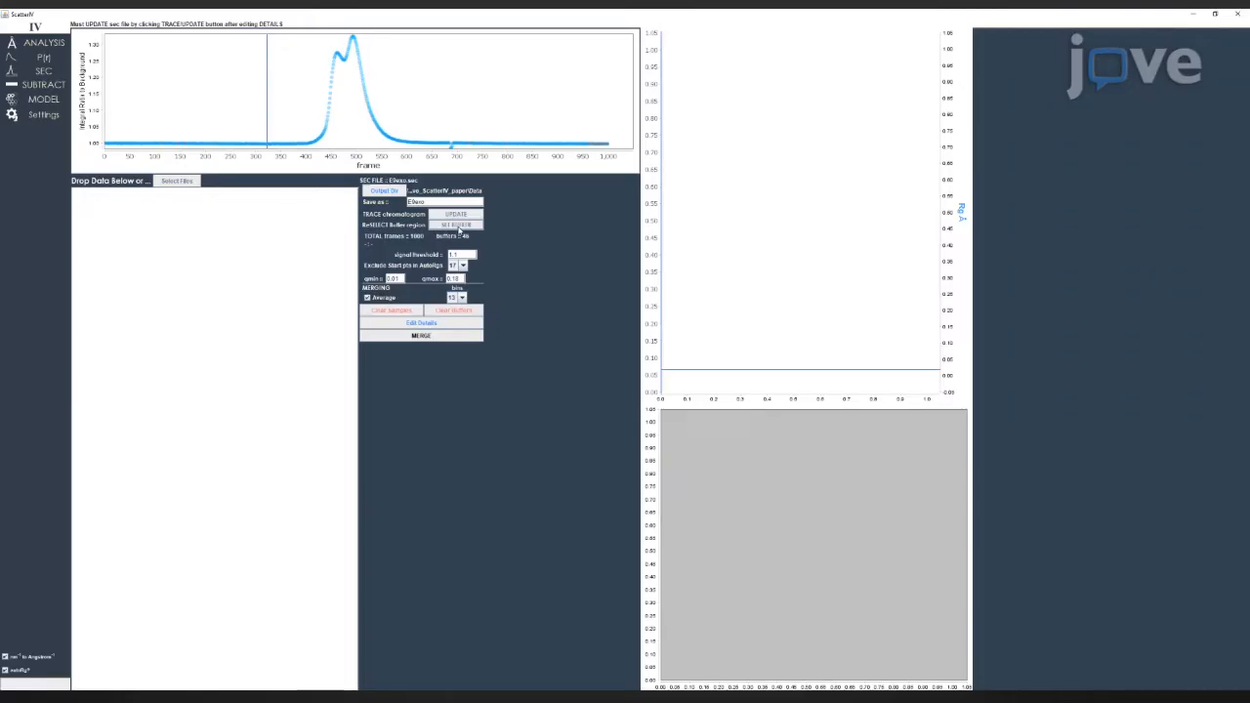
- Define the buffer frame range on the trace and recalculate so the signal plot and heatmap update
{"action": "left_click", "coordinate": [457, 225]}
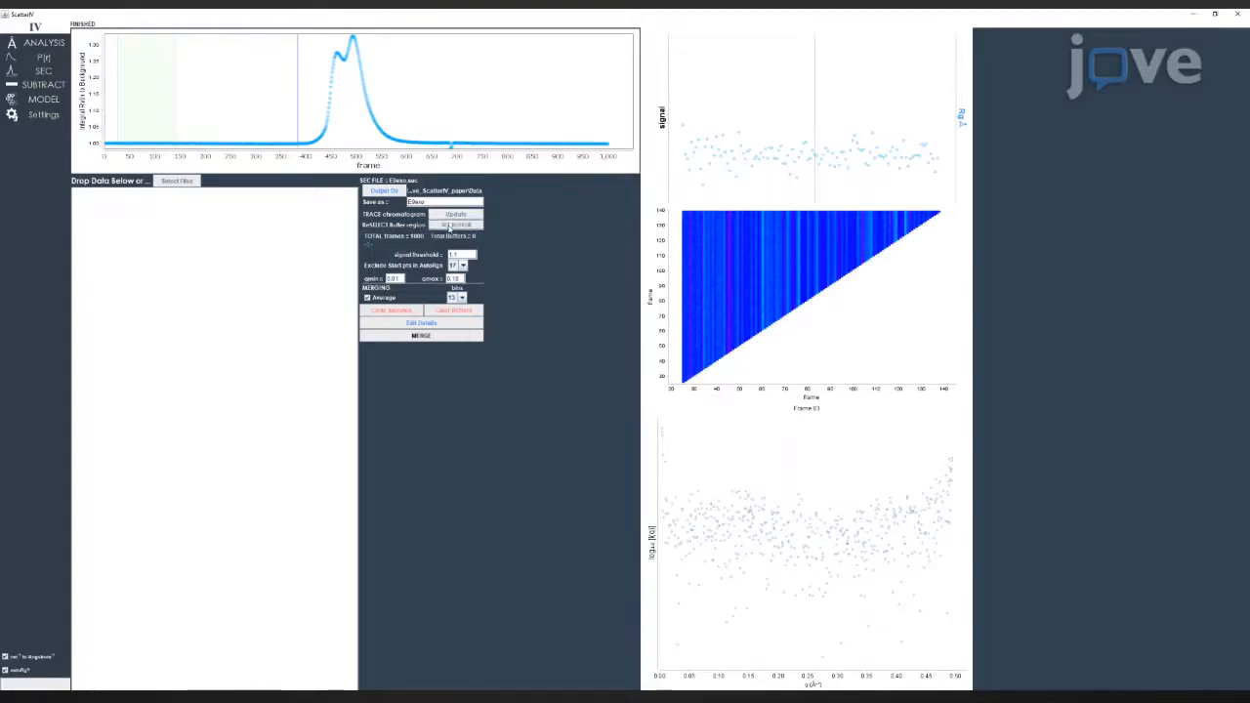
{"action": "left_click", "coordinate": [457, 213]}
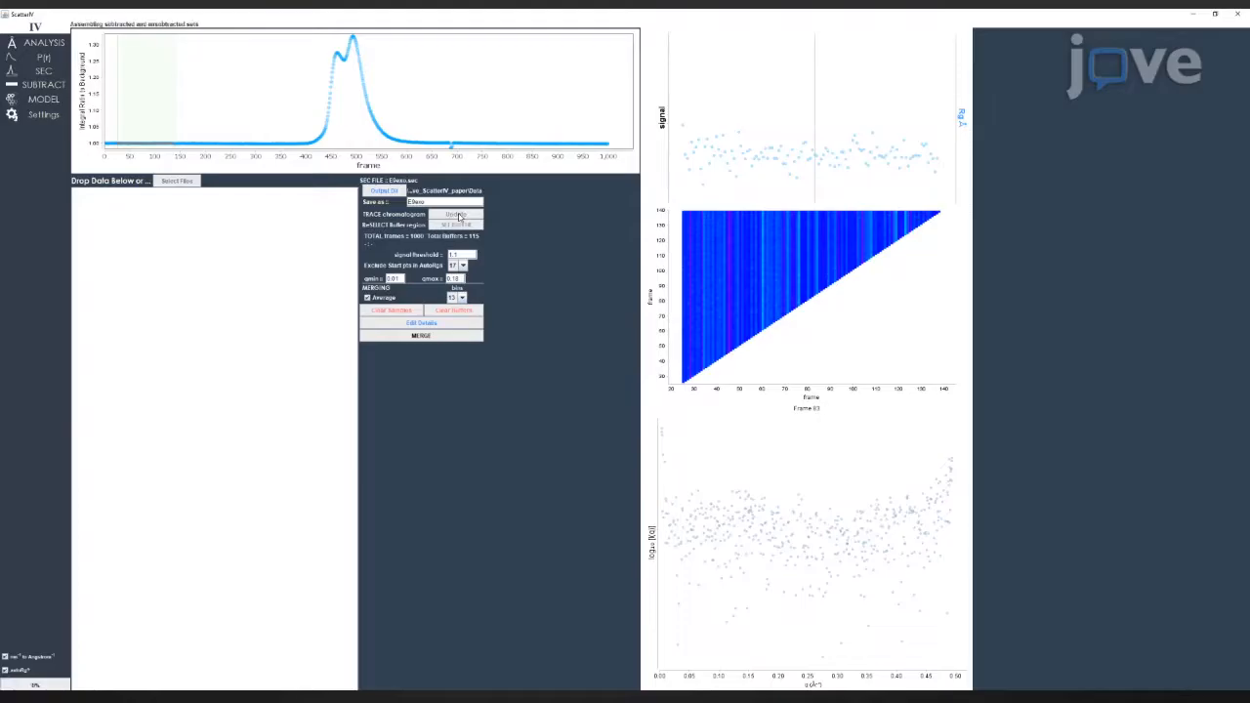
{"action": "left_click", "coordinate": [455, 213]}
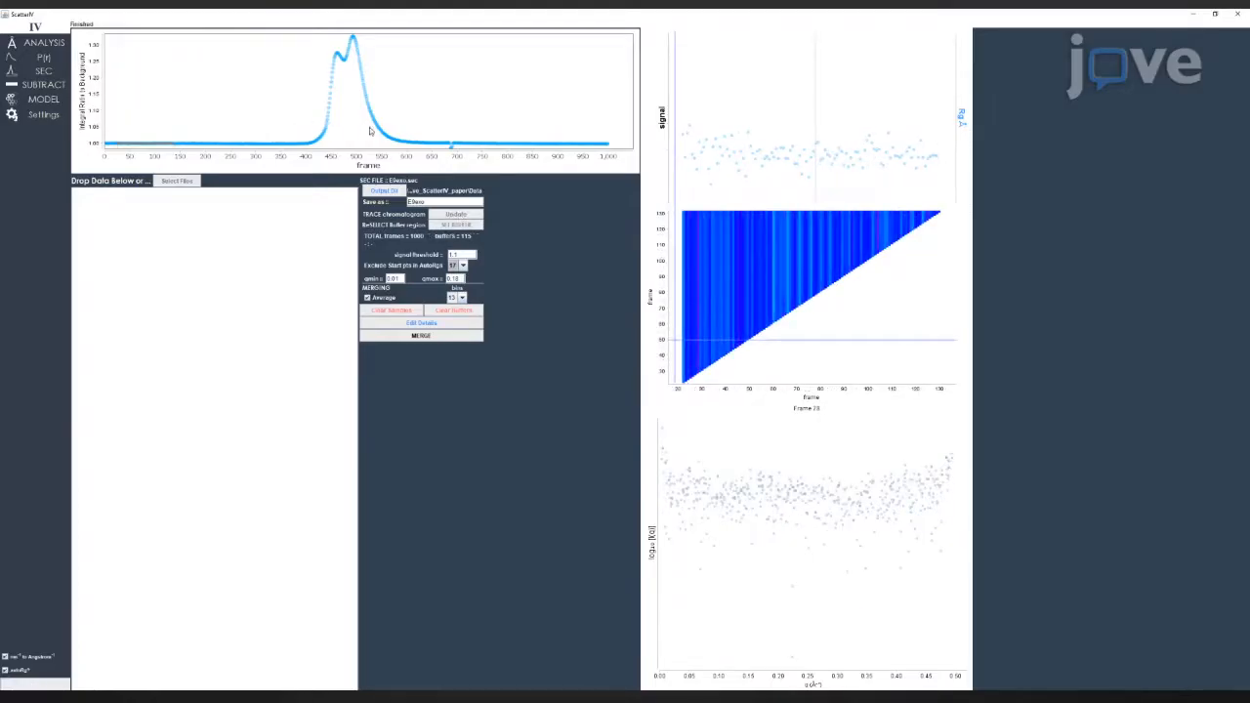